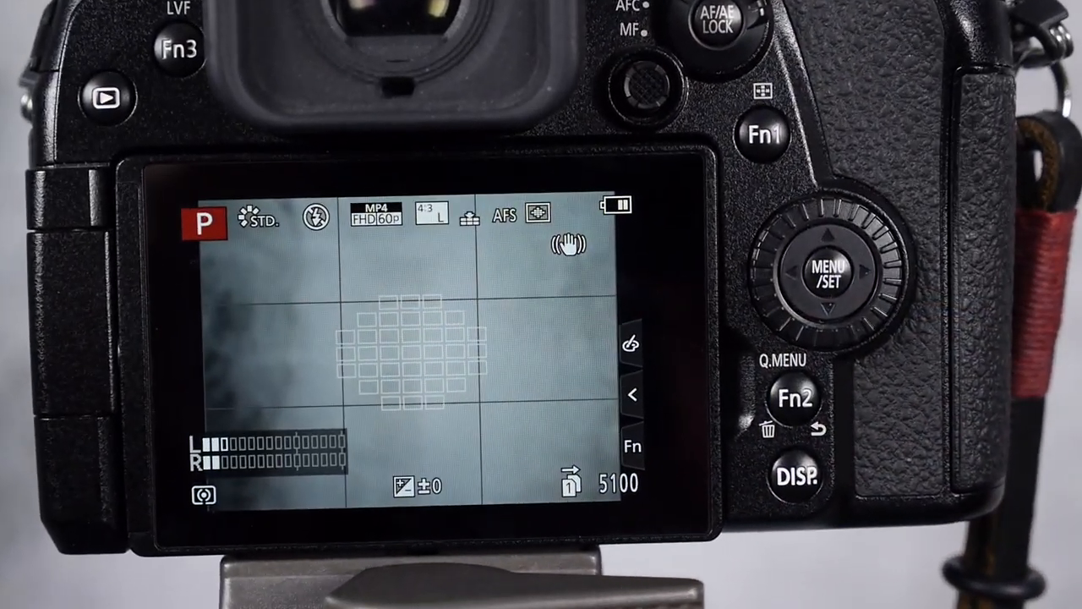
Review the video recording format choices, then show photo Quality with Fine highlighted
{"action": "left_click", "coordinate": [257, 220]}
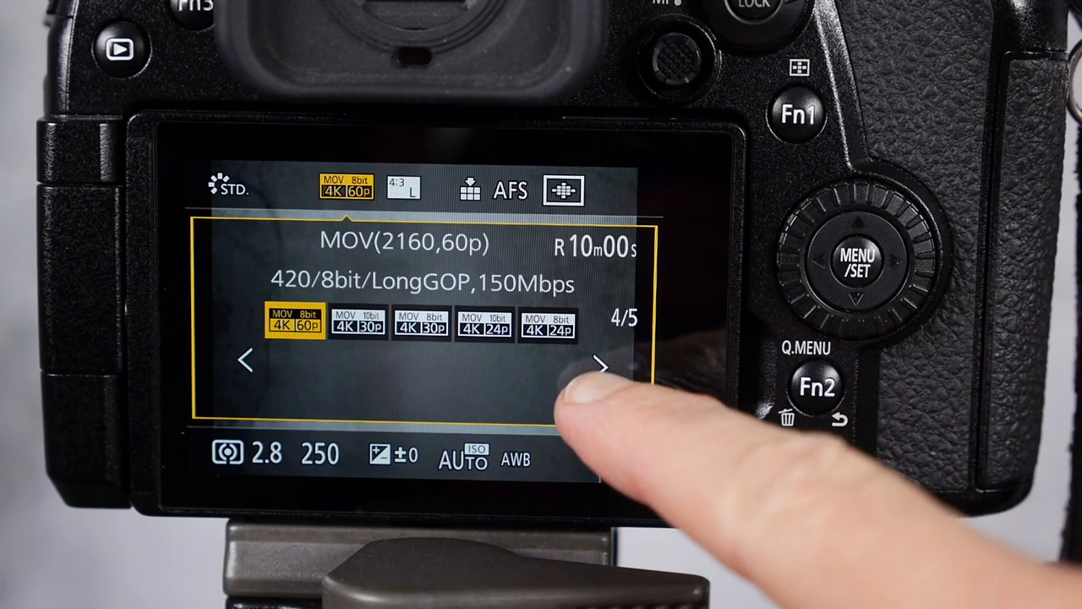
{"action": "left_click", "coordinate": [470, 190]}
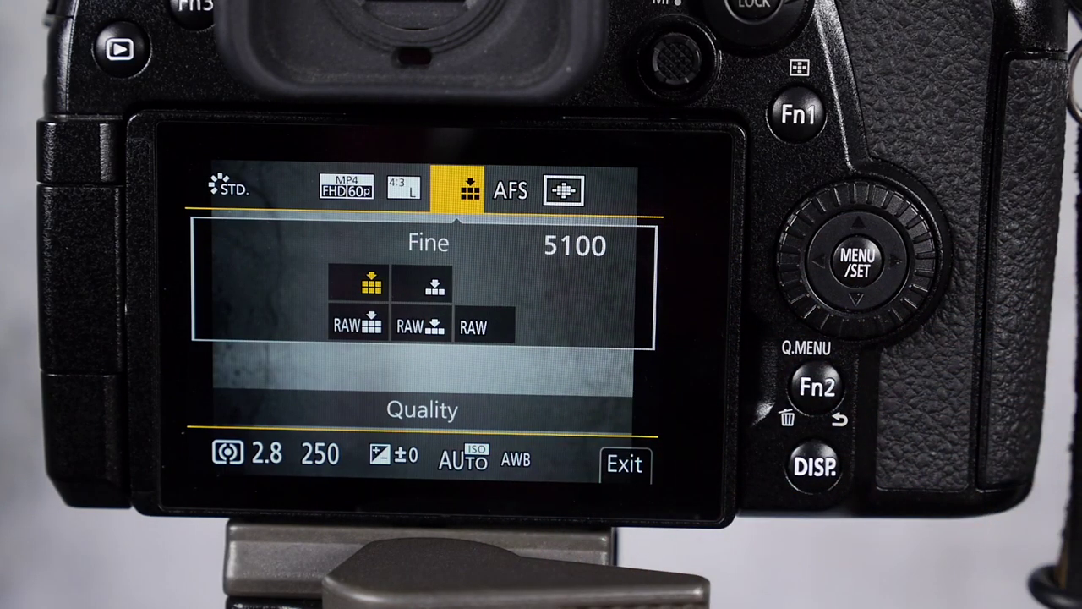